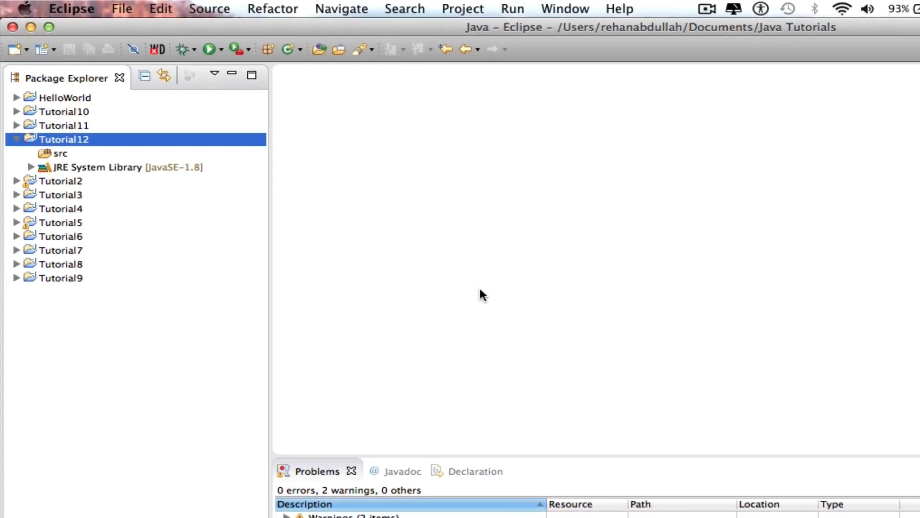
# - Create a Java class named 'Test' in the Tutorial12 src folder
pyautogui.rightClick(61, 153)
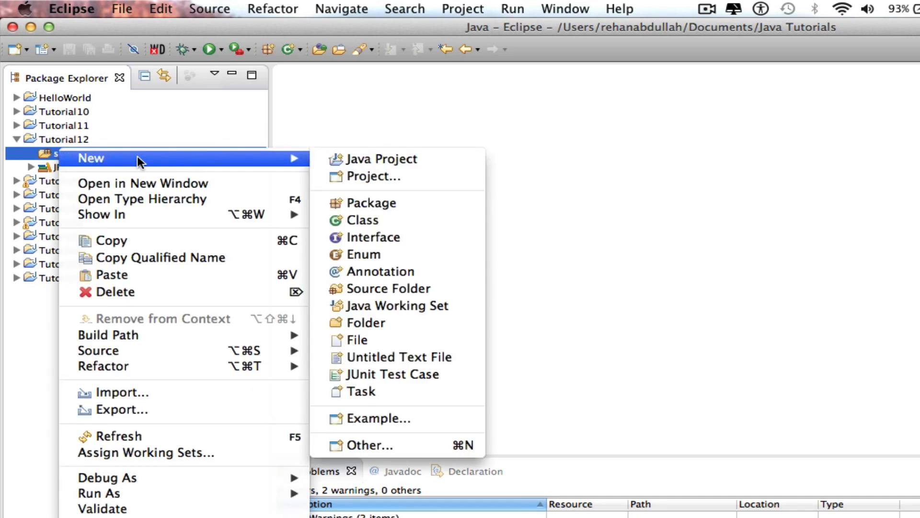
pyautogui.click(364, 219)
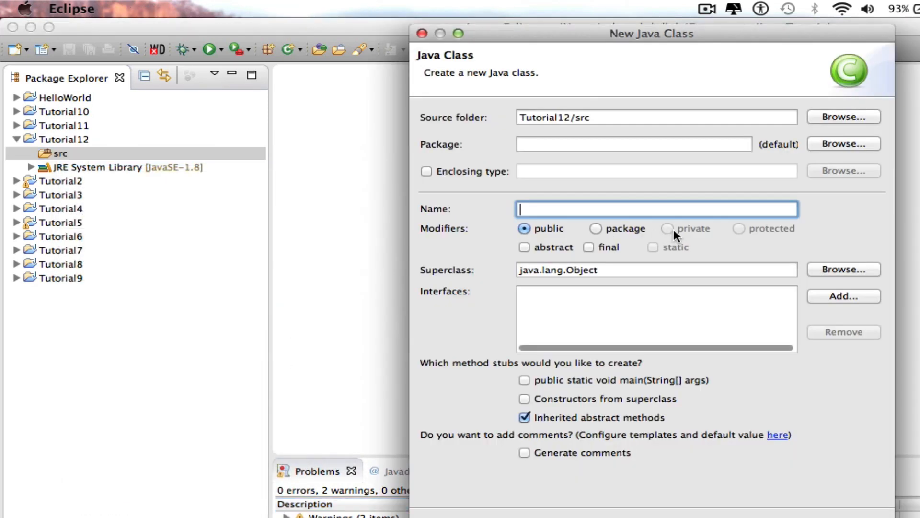
pyautogui.write('Test')
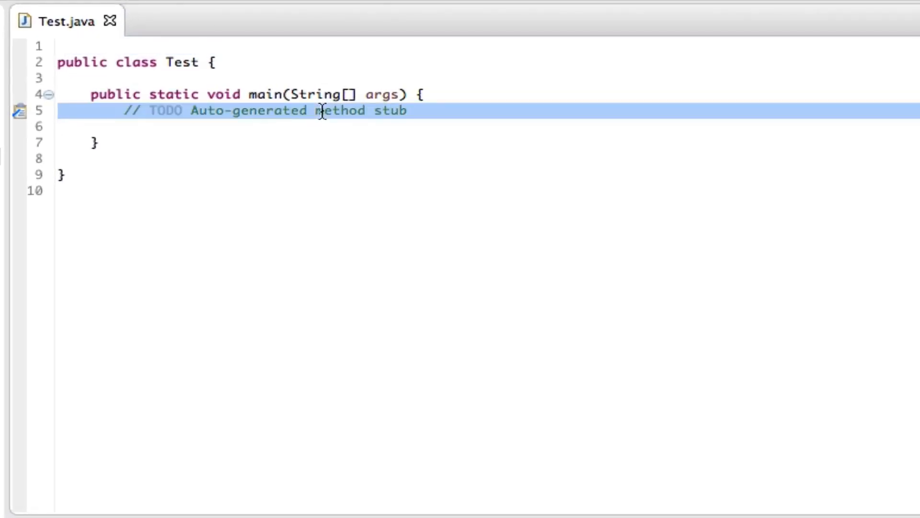
# - Replace the TODO comment with the declaration int x = 10;
pyautogui.press('Delete')
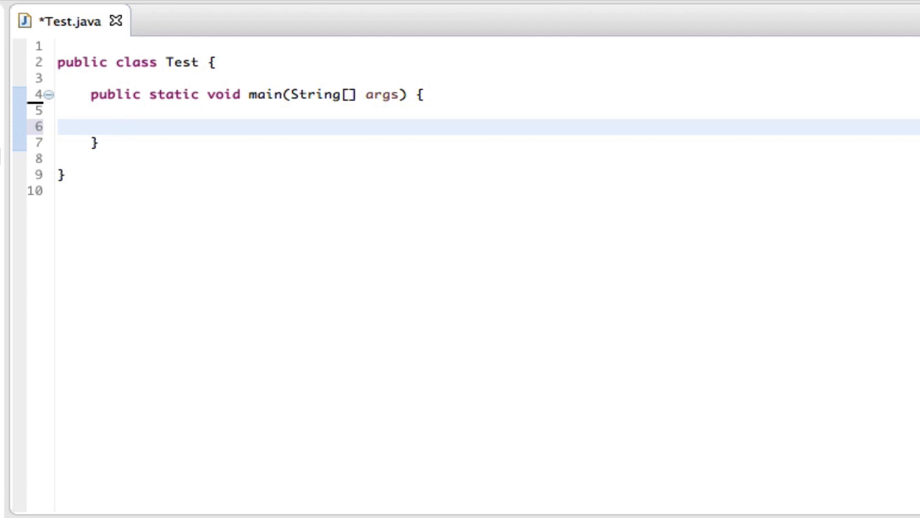
pyautogui.write('int')
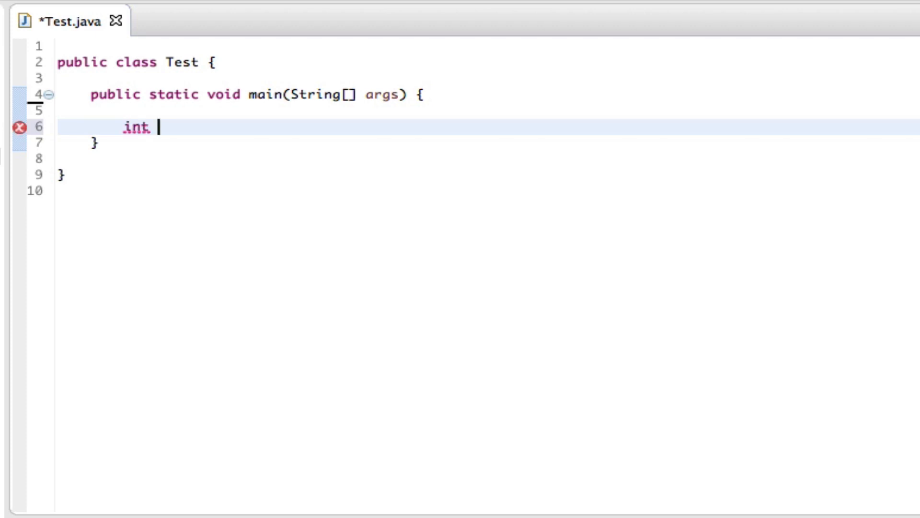
pyautogui.write('x = 10;')
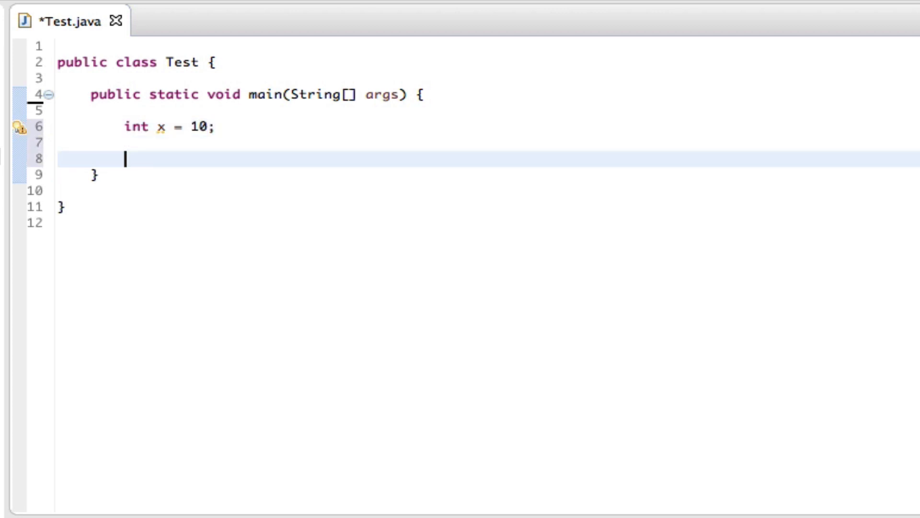
# - Open a do block and begin a System.out.println call inside it
pyautogui.write('do {')
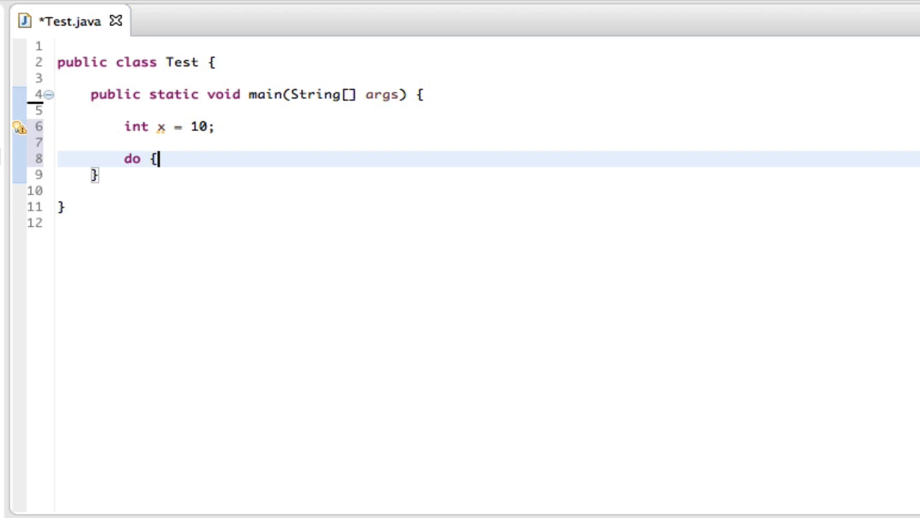
pyautogui.press('Return')
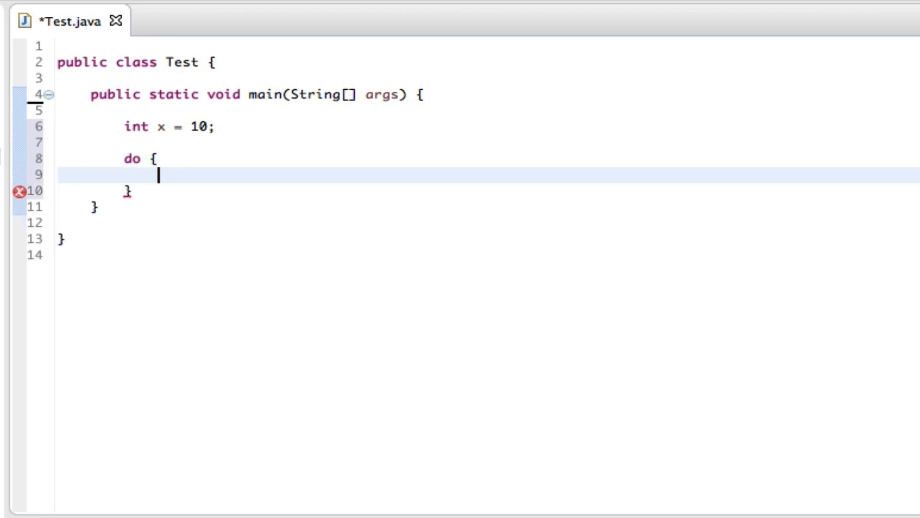
pyautogui.write('Sys')
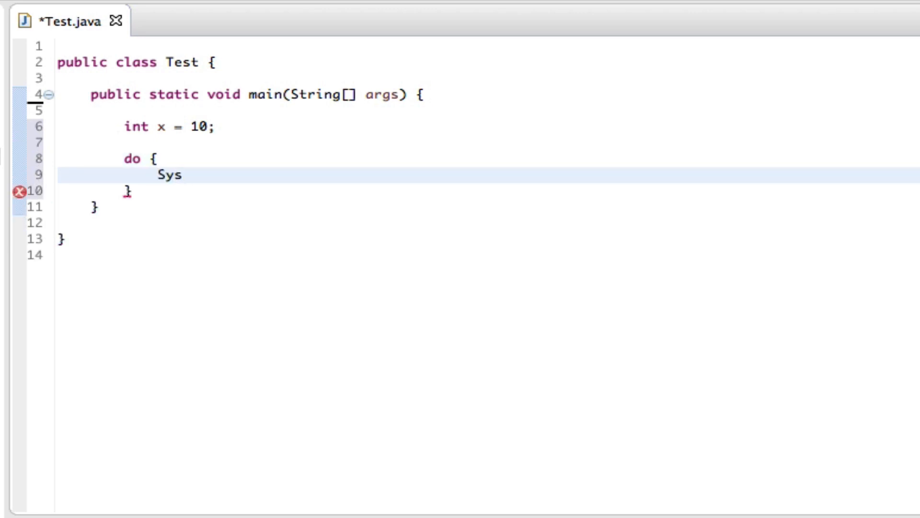
pyautogui.write('out.println("V");')
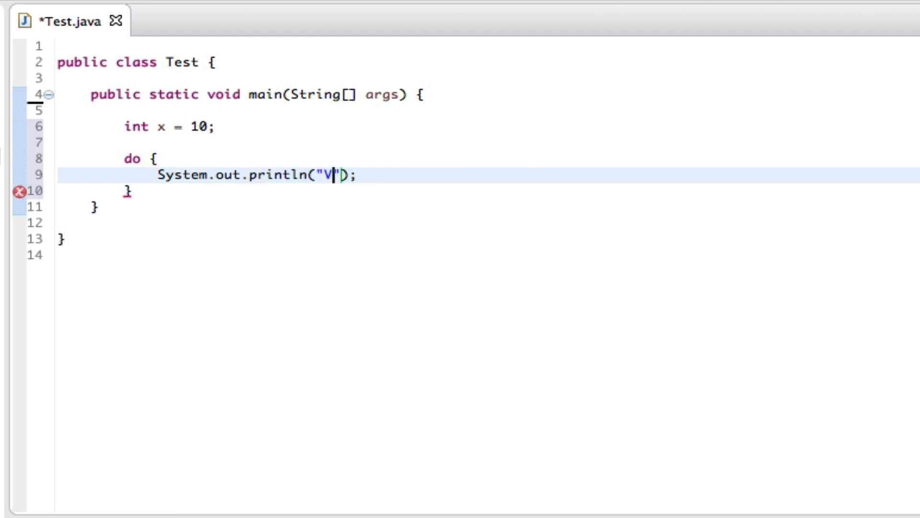
# - Print "Value of x : " + x and add x++; on the next line
pyautogui.write('alue of x')
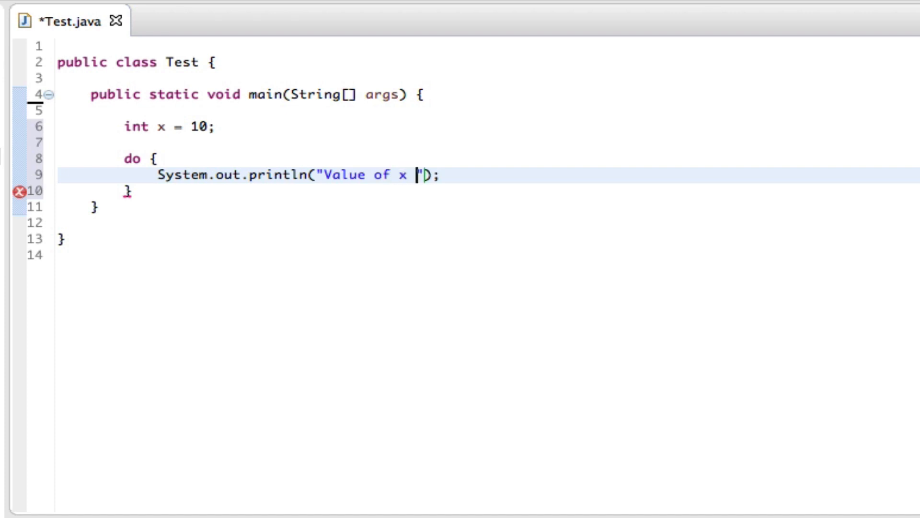
pyautogui.write(':')
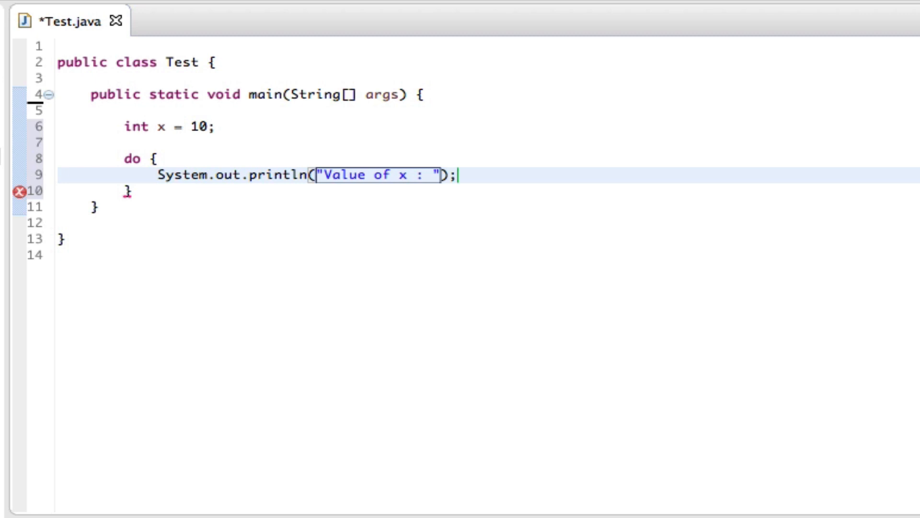
pyautogui.write('+')
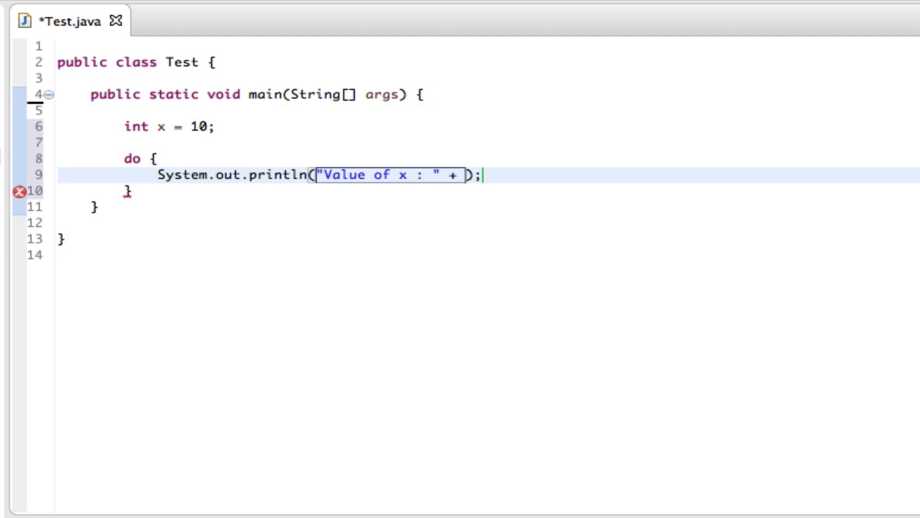
pyautogui.write('x')
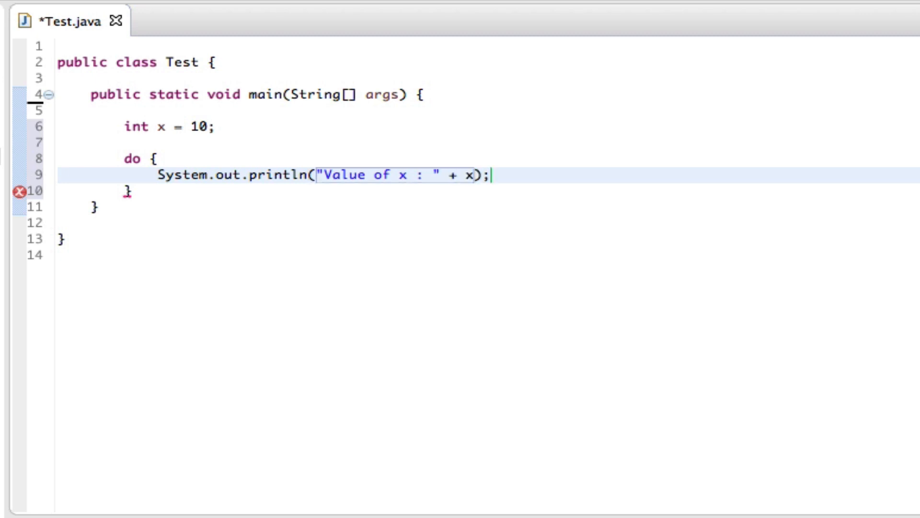
pyautogui.press('Enter')
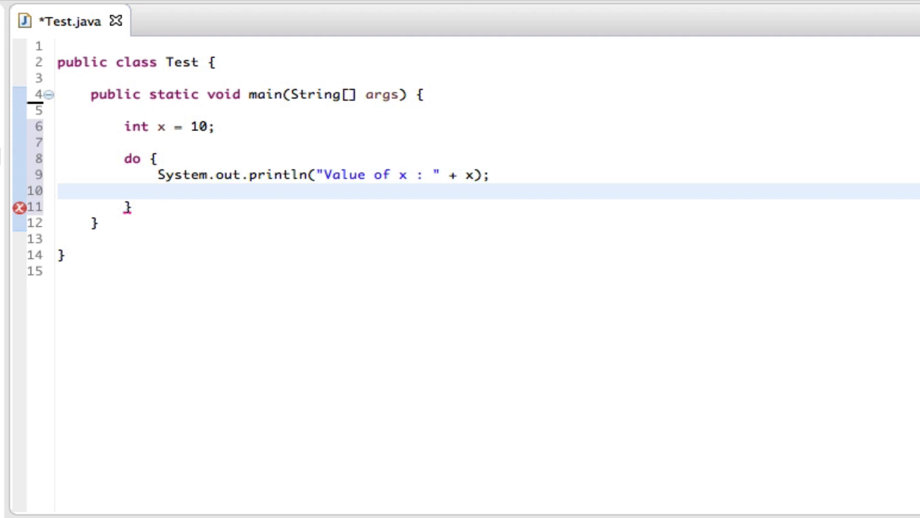
pyautogui.write('x++')
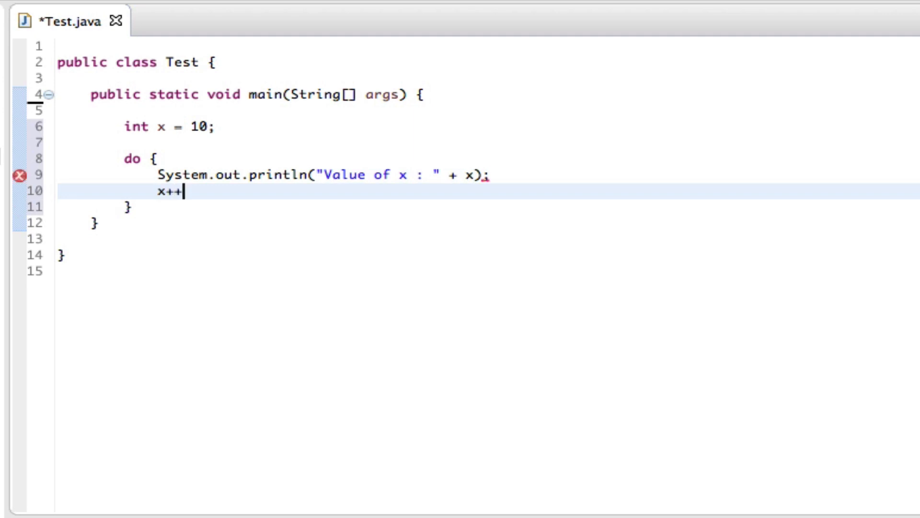
pyautogui.write(';')
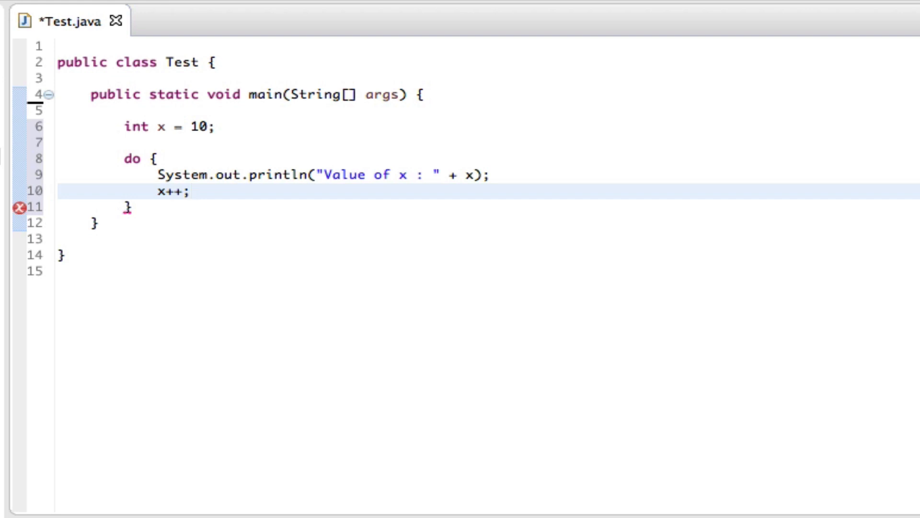
# - Add while (x < 20); after the do block's closing brace
pyautogui.click(164, 207)
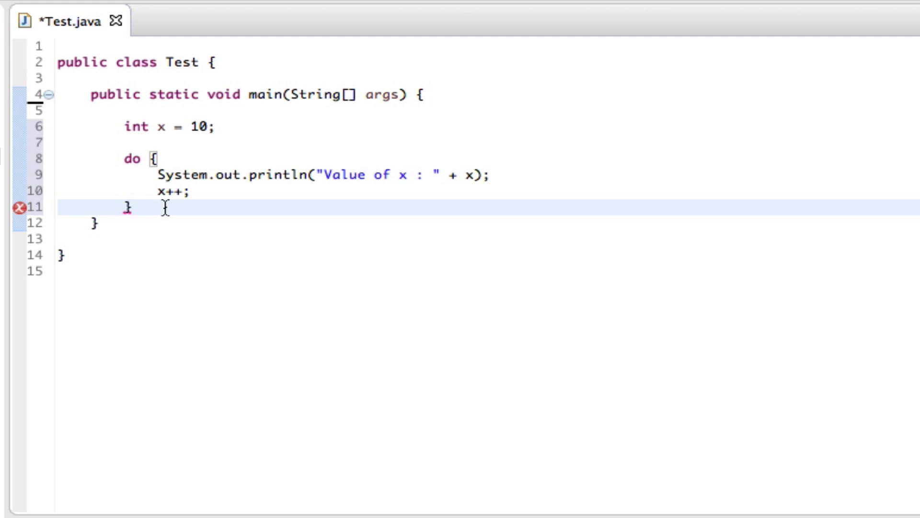
pyautogui.write('while')
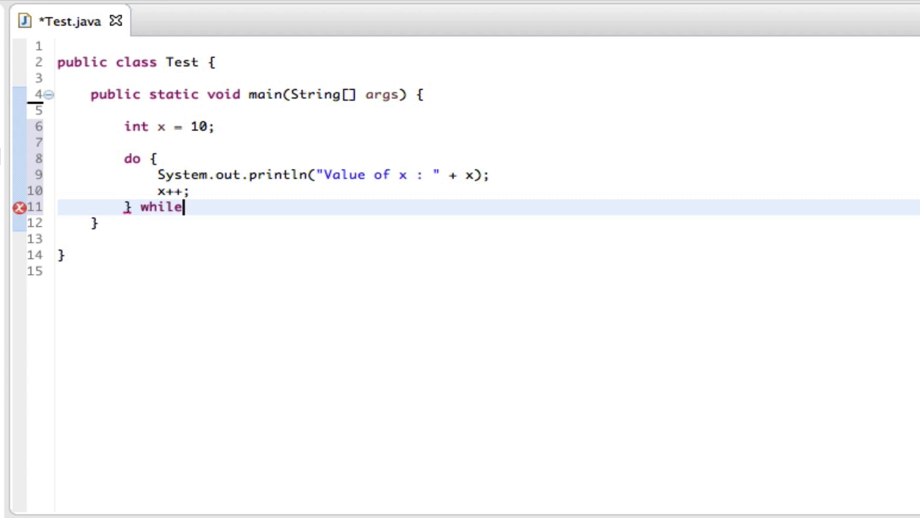
pyautogui.write('(x )')
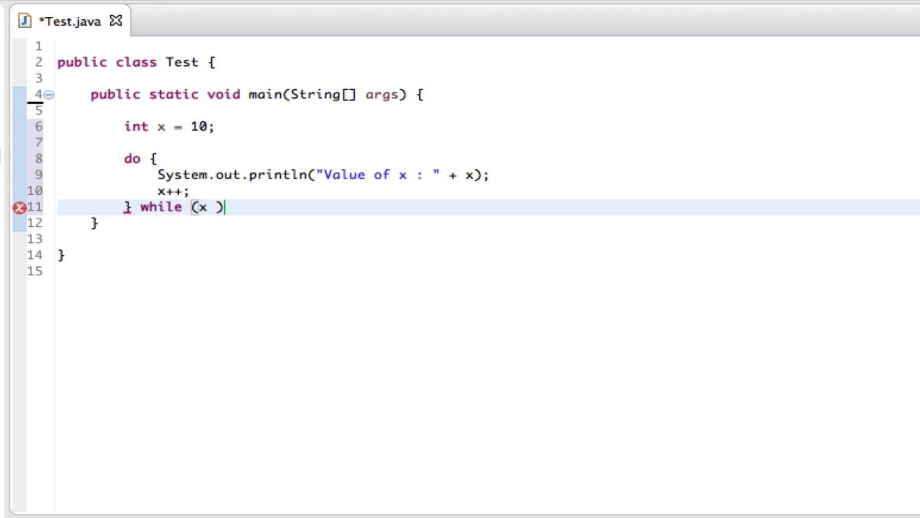
pyautogui.write('< 20')
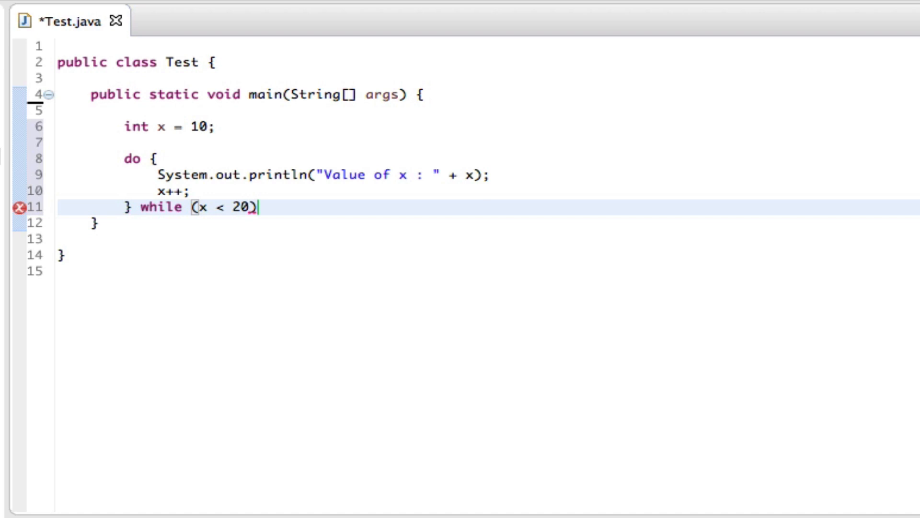
pyautogui.write(';')
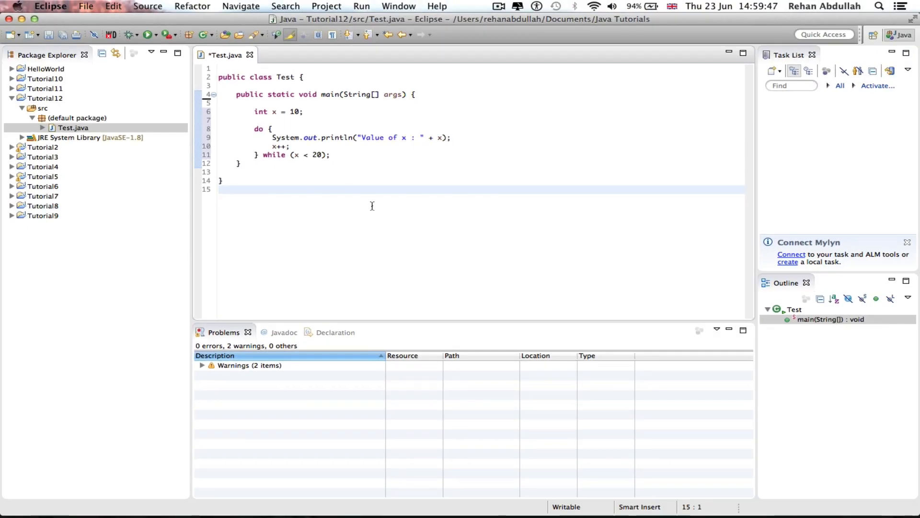
# - Run Test to print Value of x from 10 to 19 in the Console
pyautogui.click(149, 34)
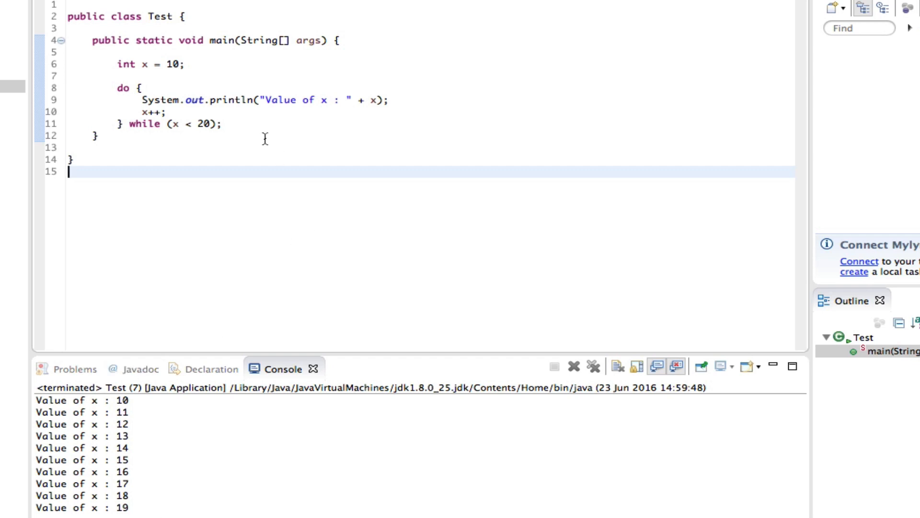
pyautogui.moveTo(261, 170)
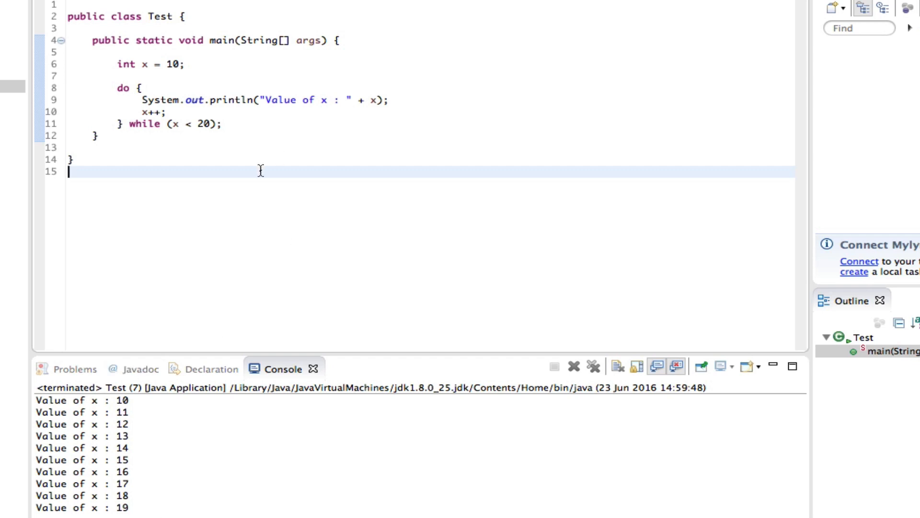